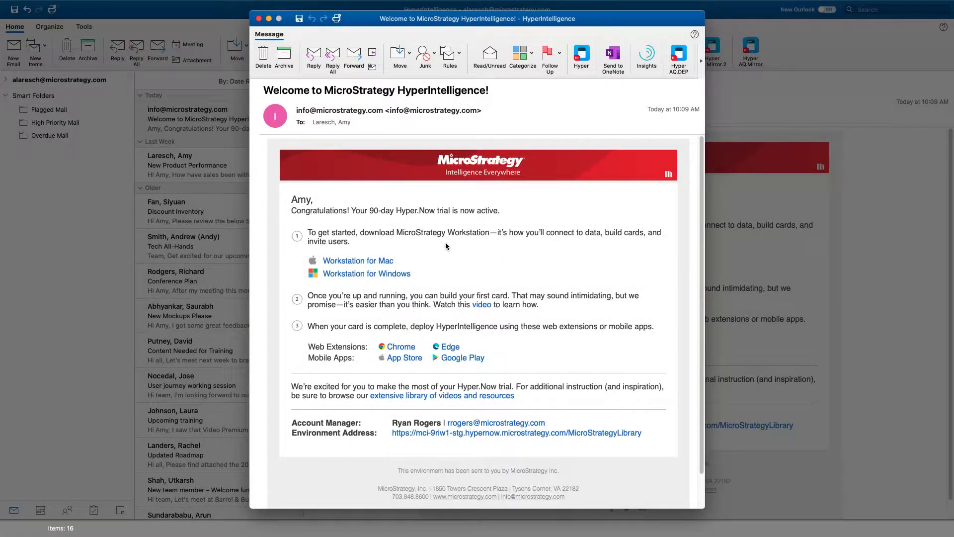
mouse_move(401, 262)
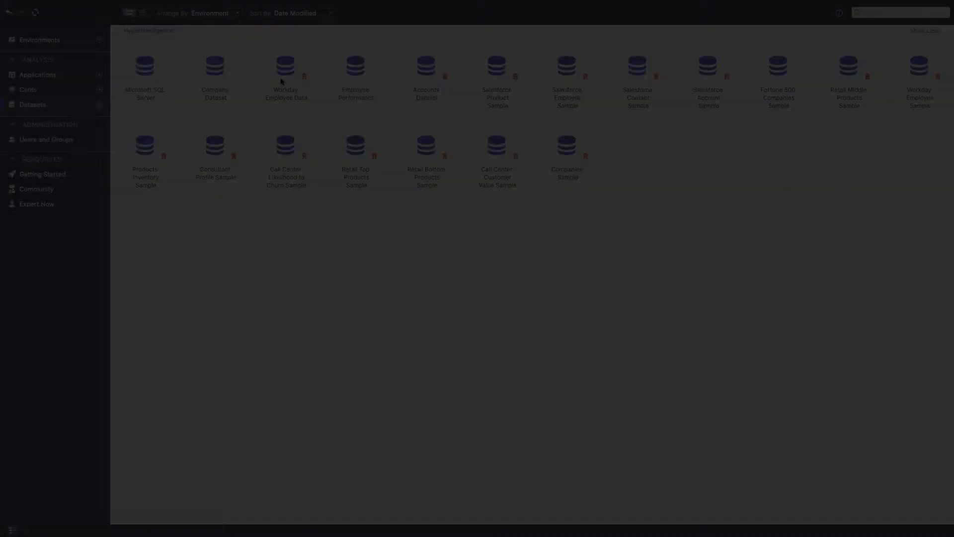
- Dismiss the Workday Employee Data menu and show the HyperIntelligence environment's actions
right_click(285, 67)
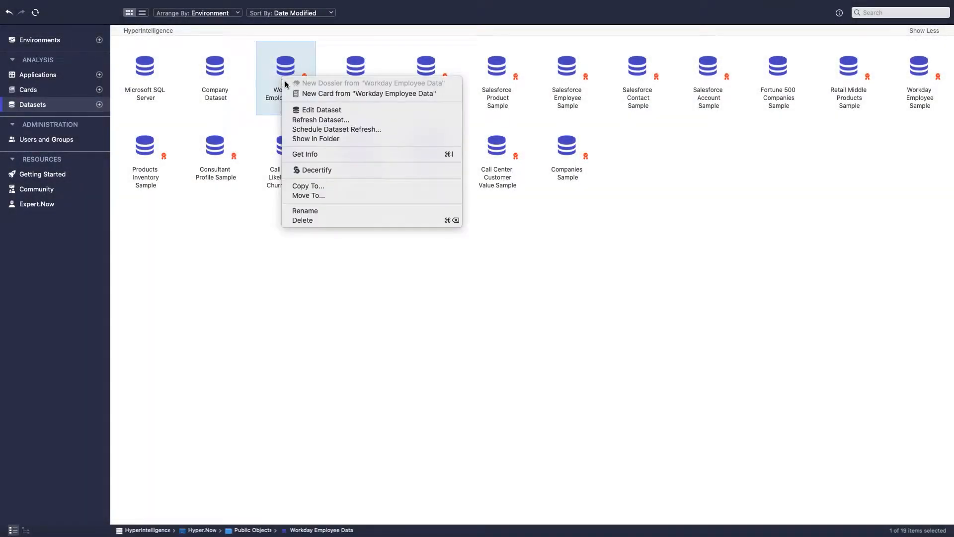
left_click(369, 94)
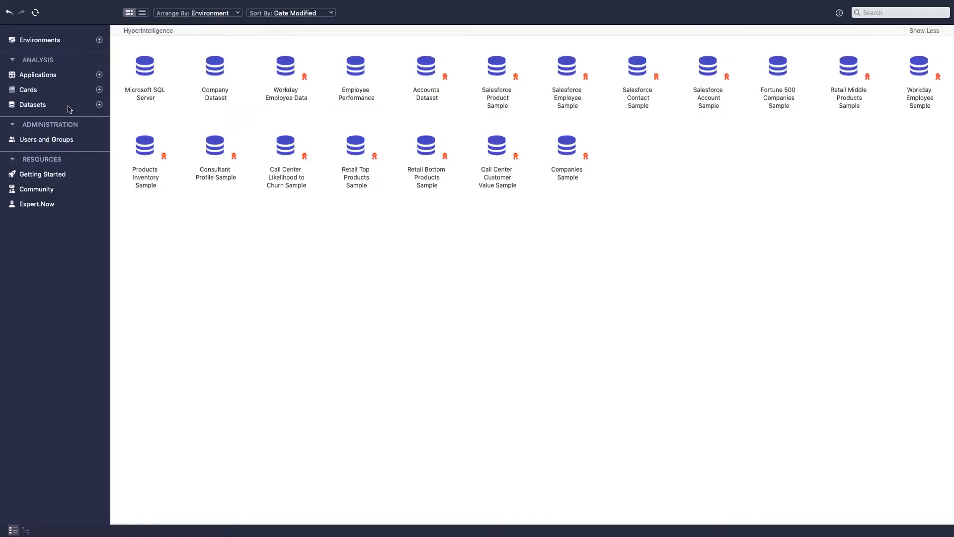
left_click(40, 40)
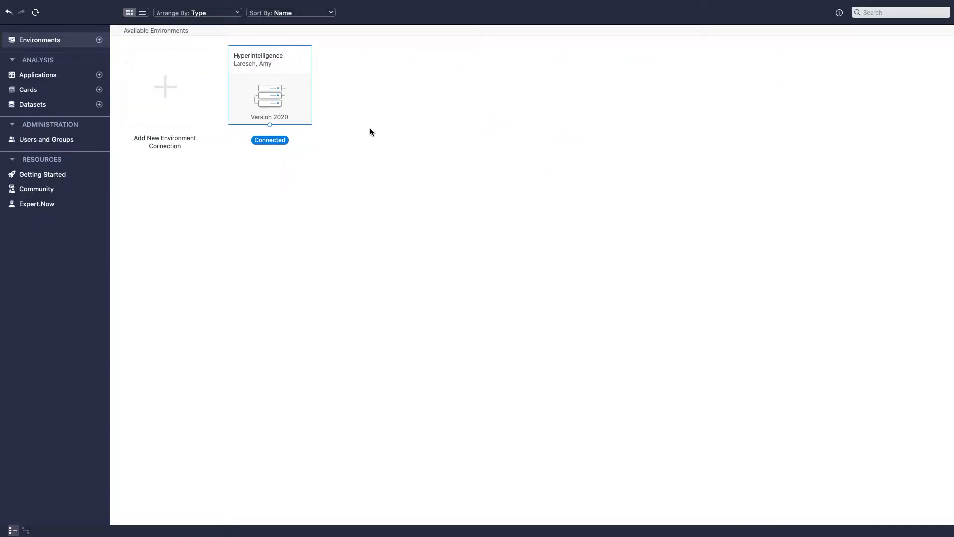
right_click(268, 85)
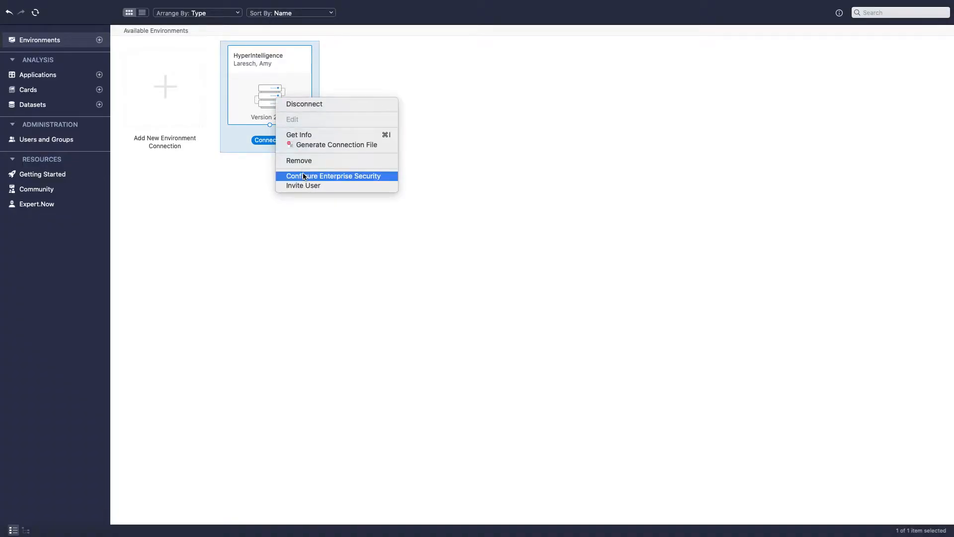
left_click(333, 176)
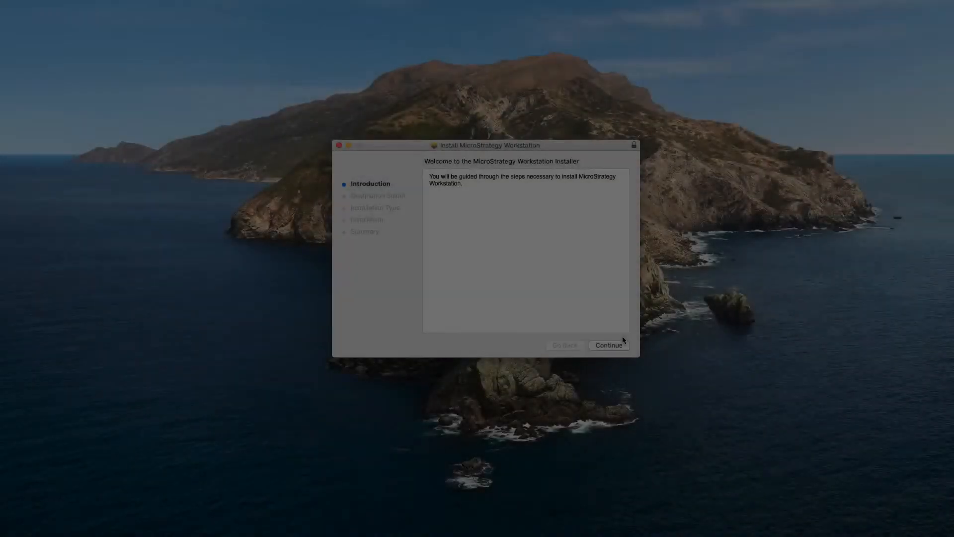
- Move the MicroStrategy Workstation installer past its introduction step
left_click(613, 345)
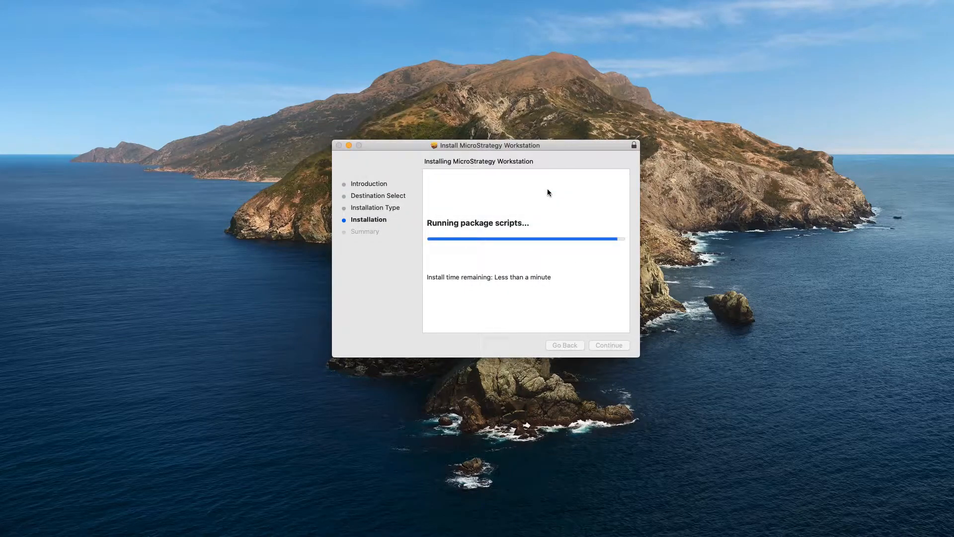
left_click(704, 5)
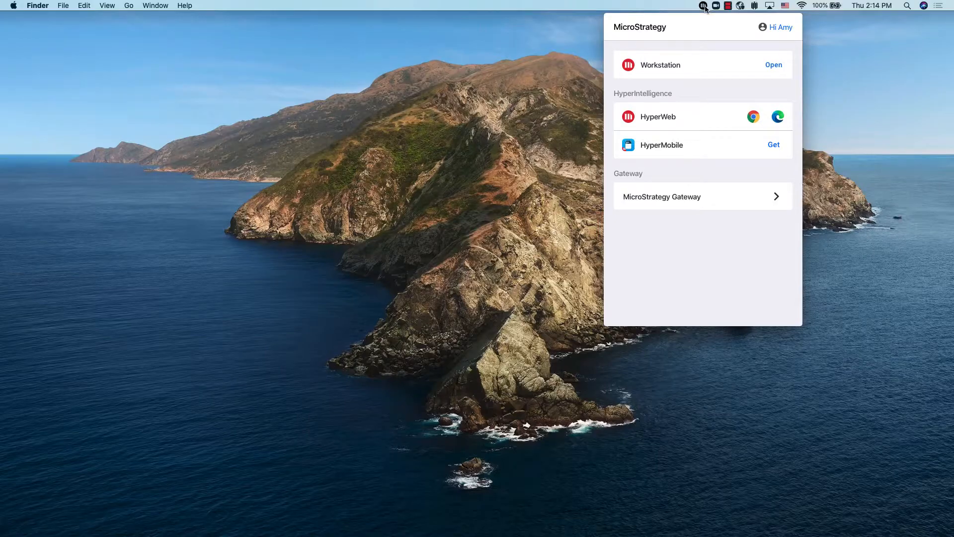
mouse_move(714, 40)
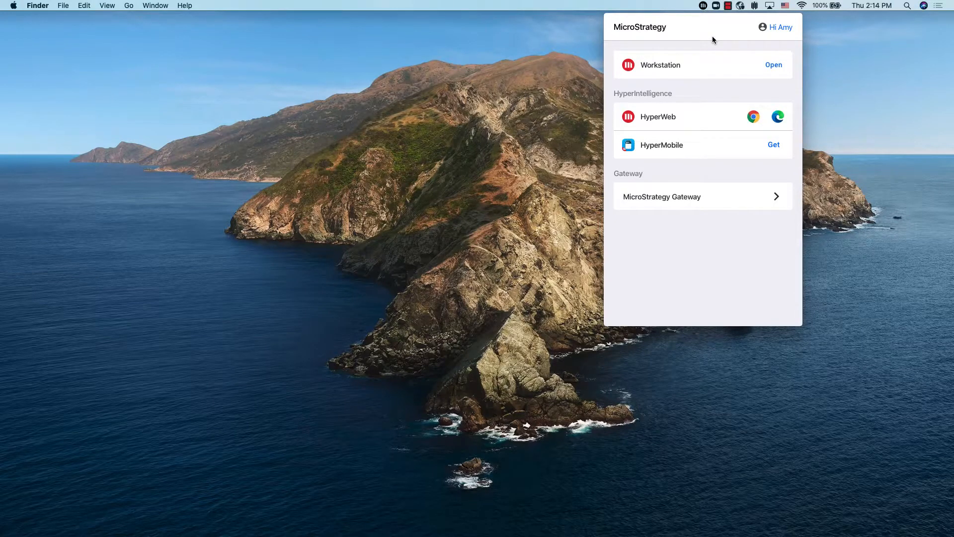
- Turn on Environment Access for mci-bd7c3-stg and go back to the overview
left_click(773, 65)
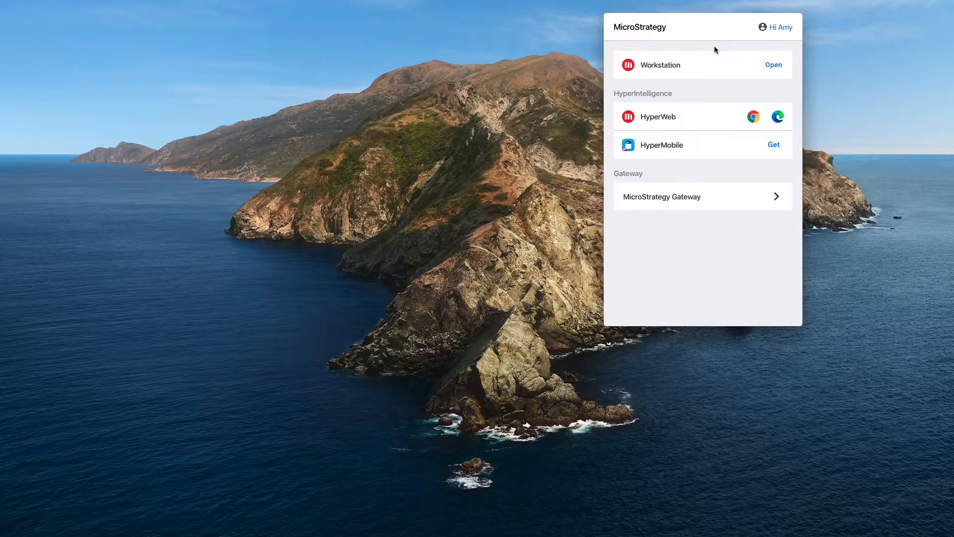
left_click(774, 145)
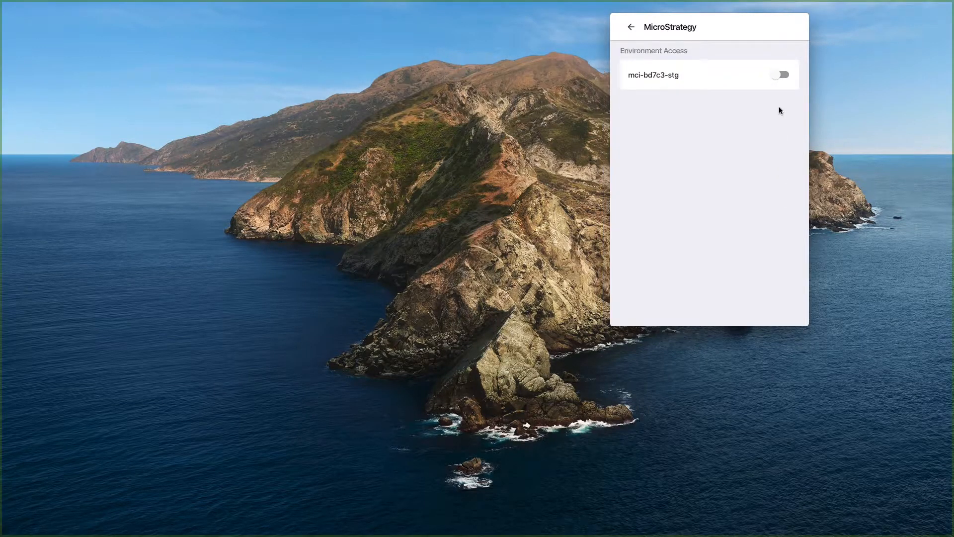
left_click(781, 74)
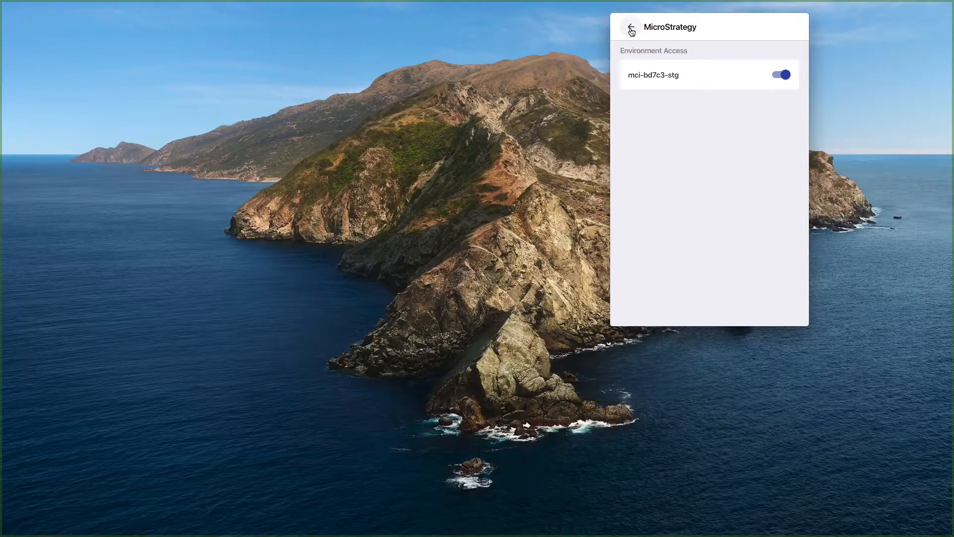
left_click(631, 31)
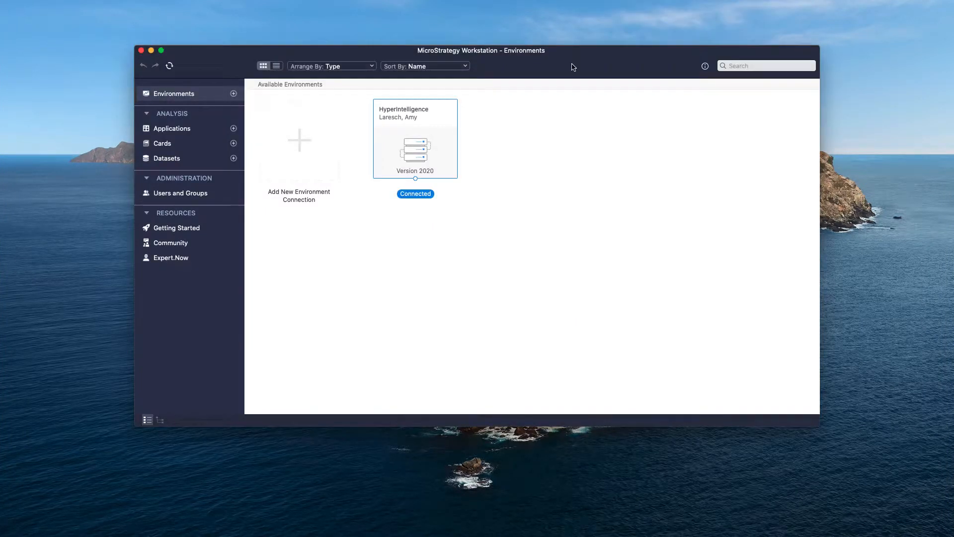
mouse_move(570, 80)
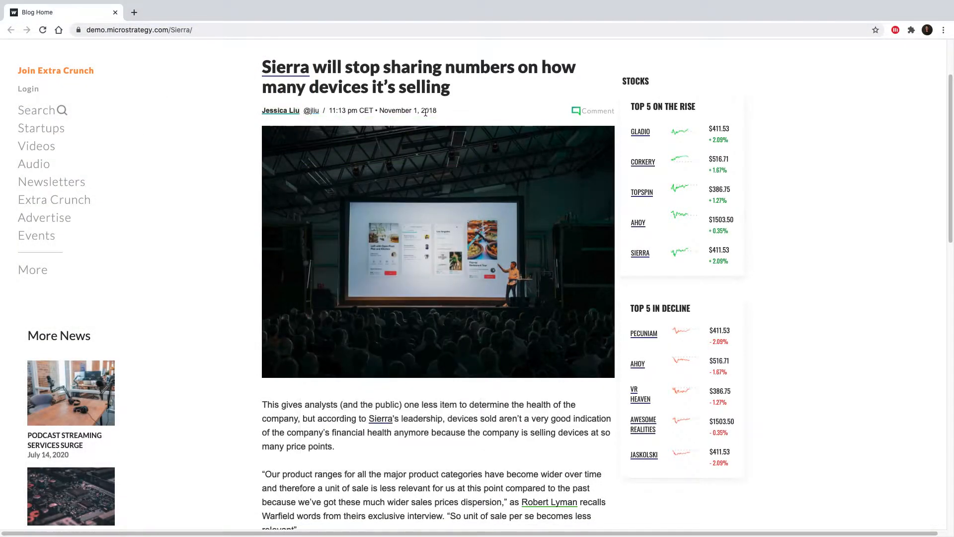
- Pop up Topspin's HyperIntelligence card from the stocks sidebar
left_click(642, 192)
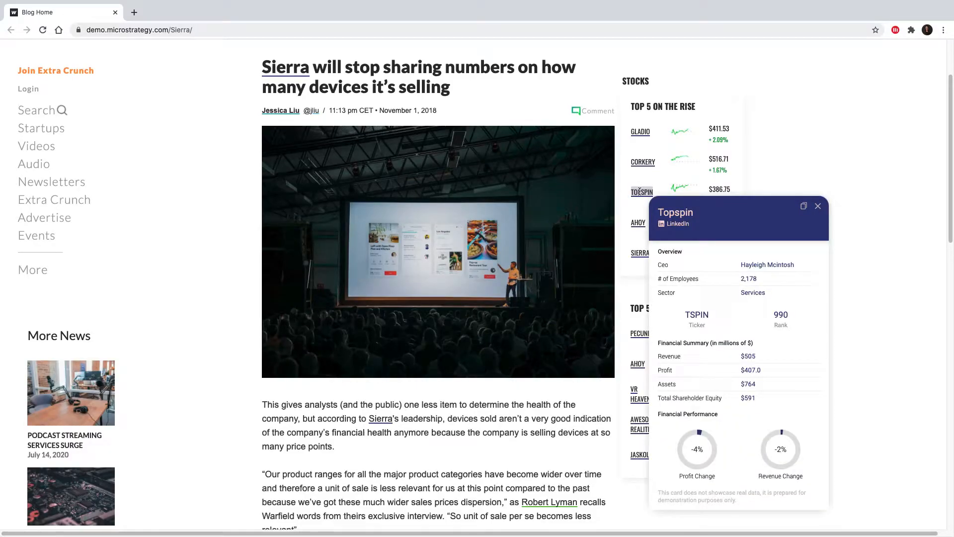
left_click(804, 207)
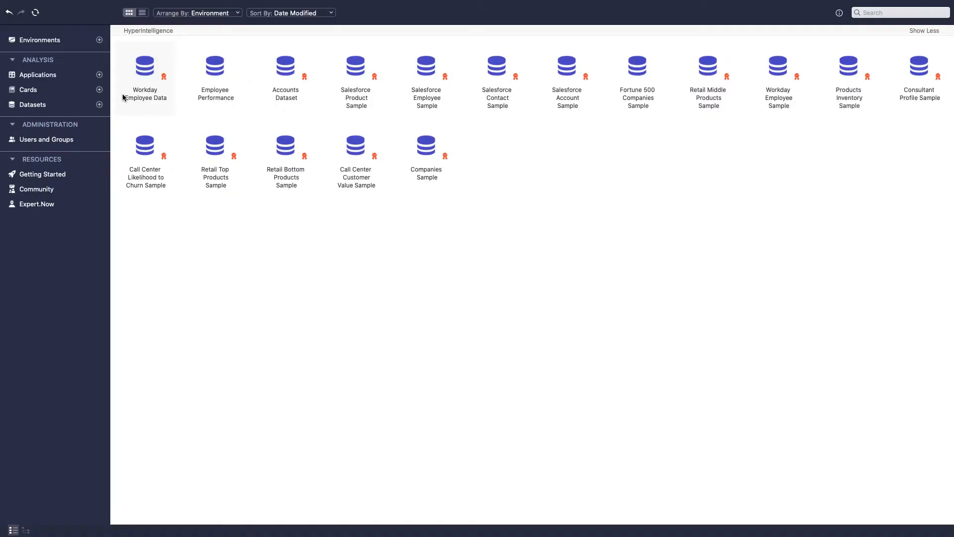
- Open the Fortune 500 Companies Sample card for editing from the Cards list
double_click(145, 73)
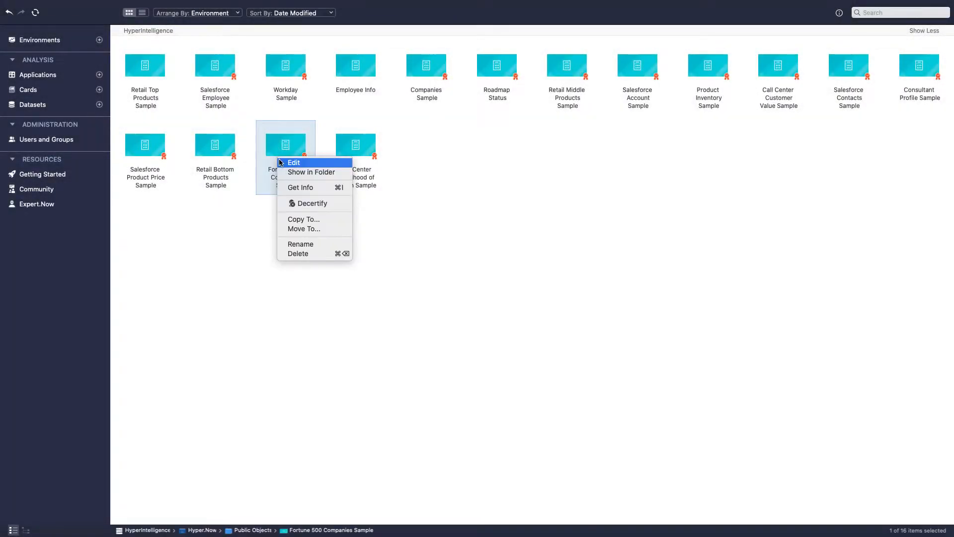
left_click(294, 163)
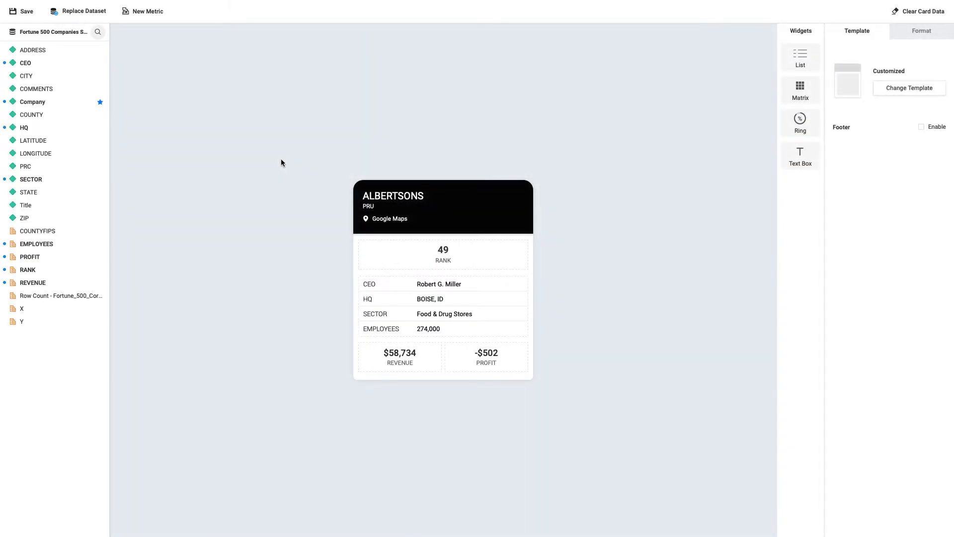
left_click(83, 11)
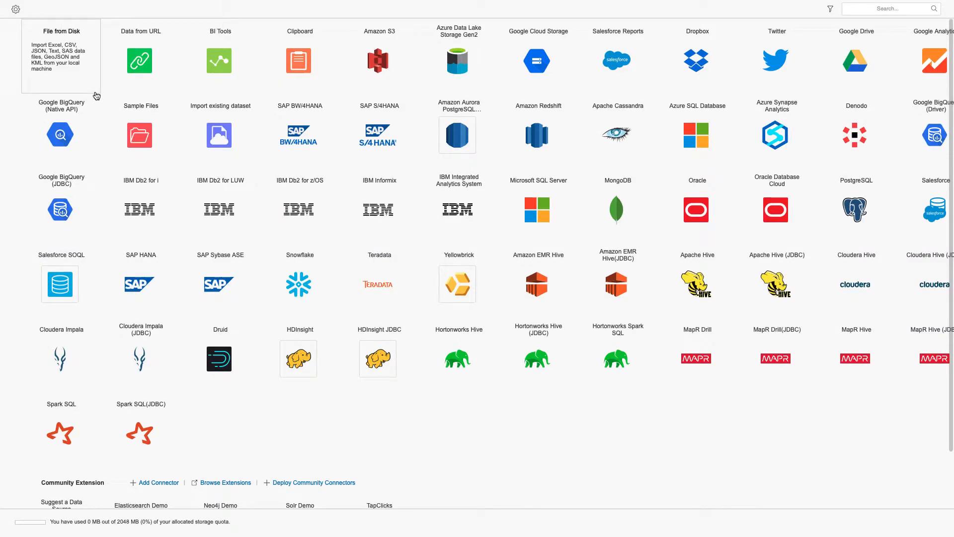
mouse_move(154, 84)
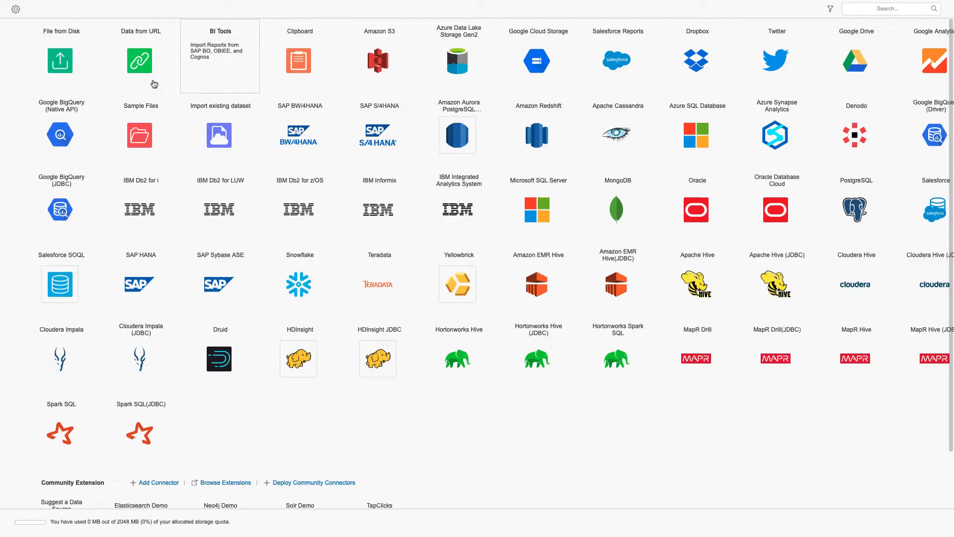
- Show the connector catalog with File from Disk and Data from URL
left_click(830, 8)
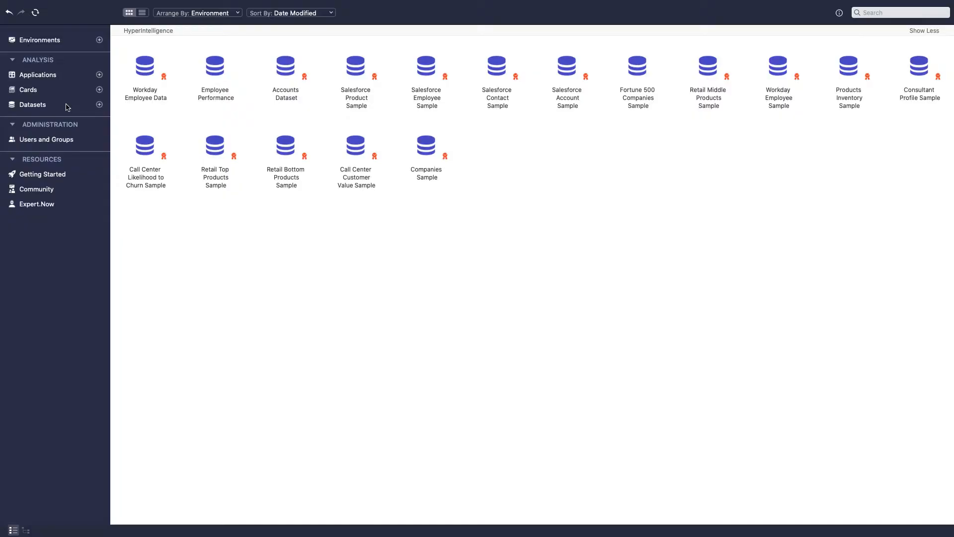
right_click(215, 146)
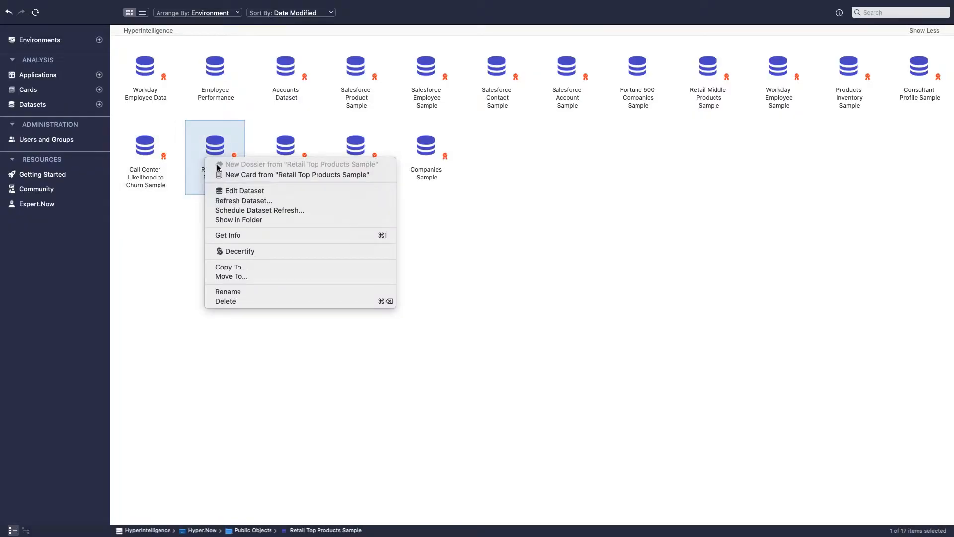
left_click(297, 175)
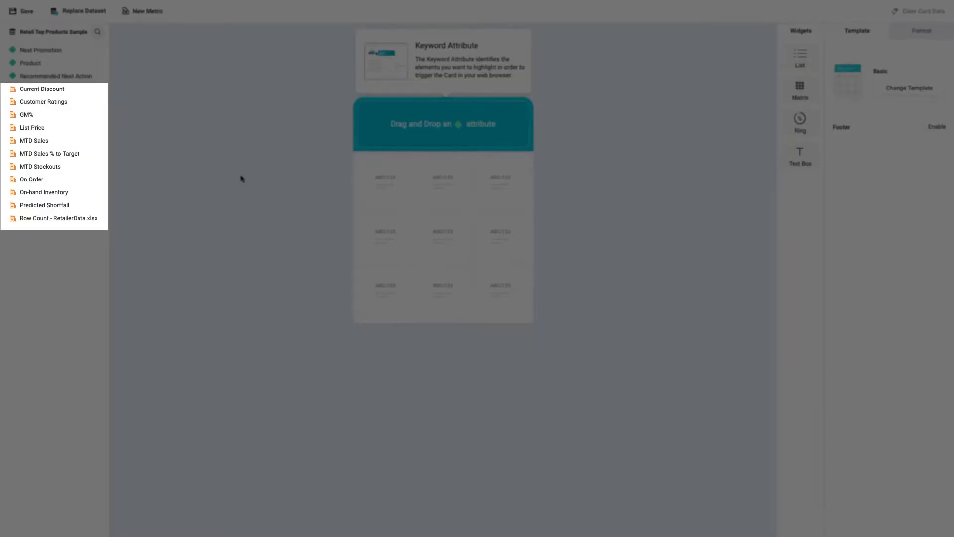
left_click(241, 178)
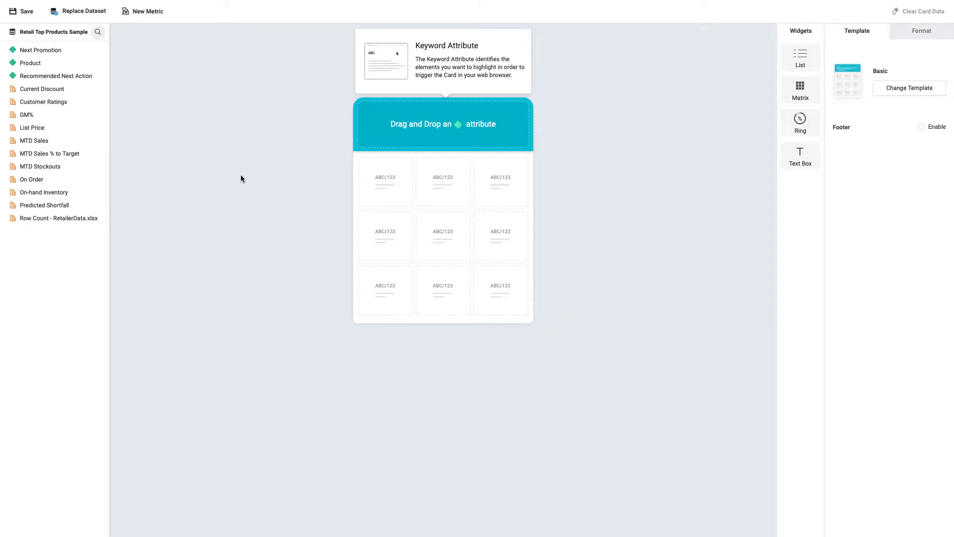
left_click(43, 101)
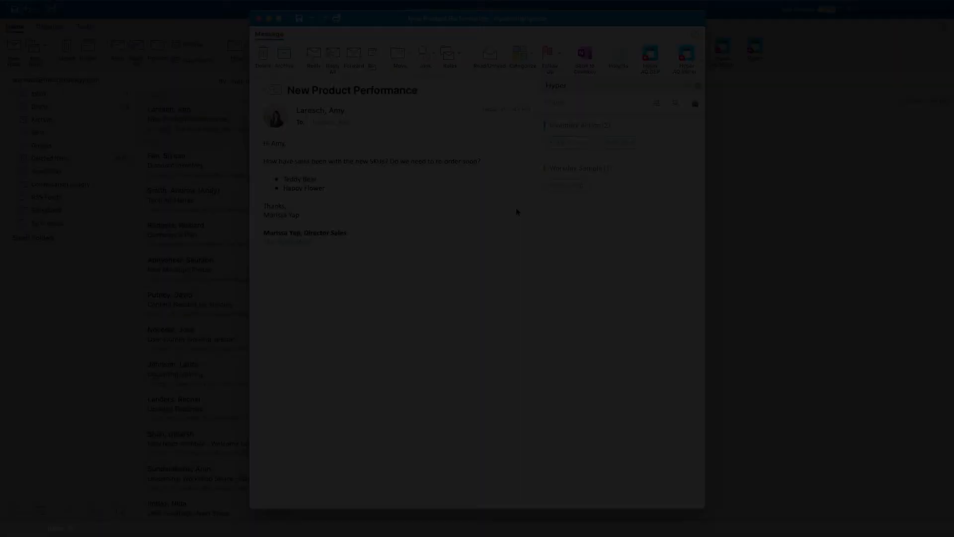
left_click(567, 143)
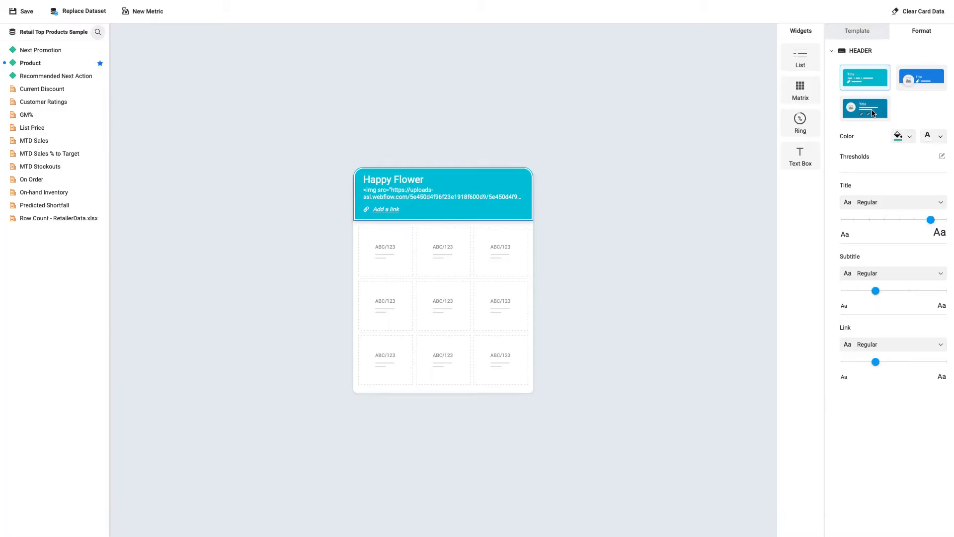
- Use the image header layout and add an Order link to the header
left_click(865, 109)
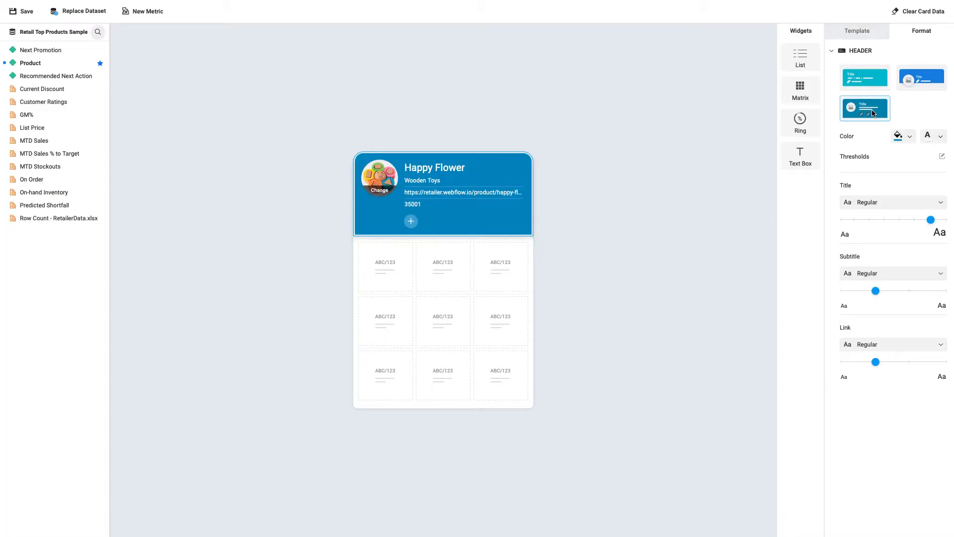
mouse_move(529, 168)
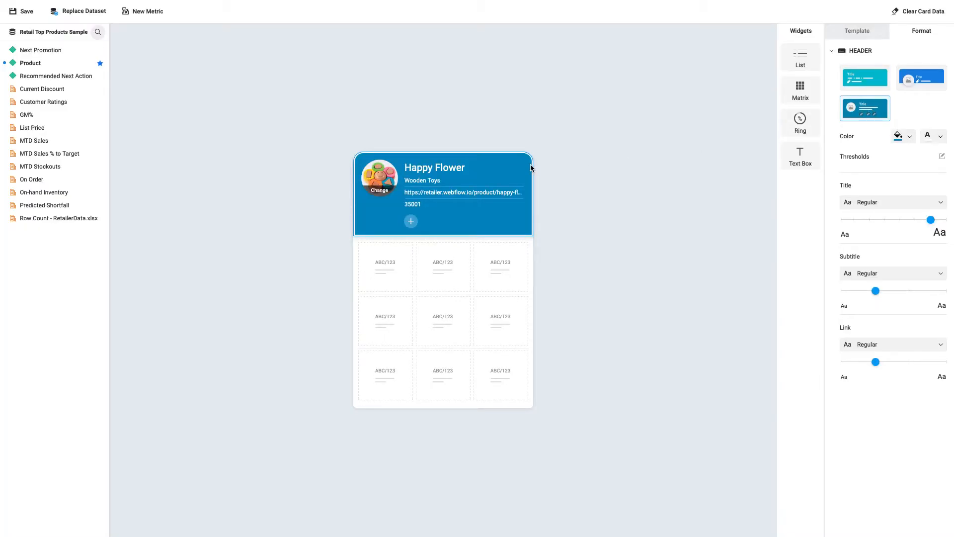
left_click(524, 160)
type("https://retail.ordernow")
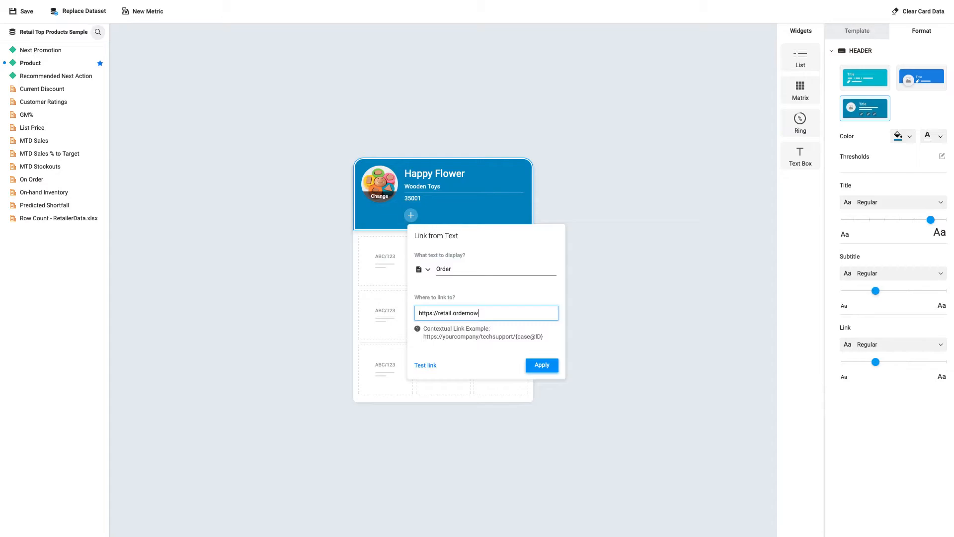
left_click(540, 365)
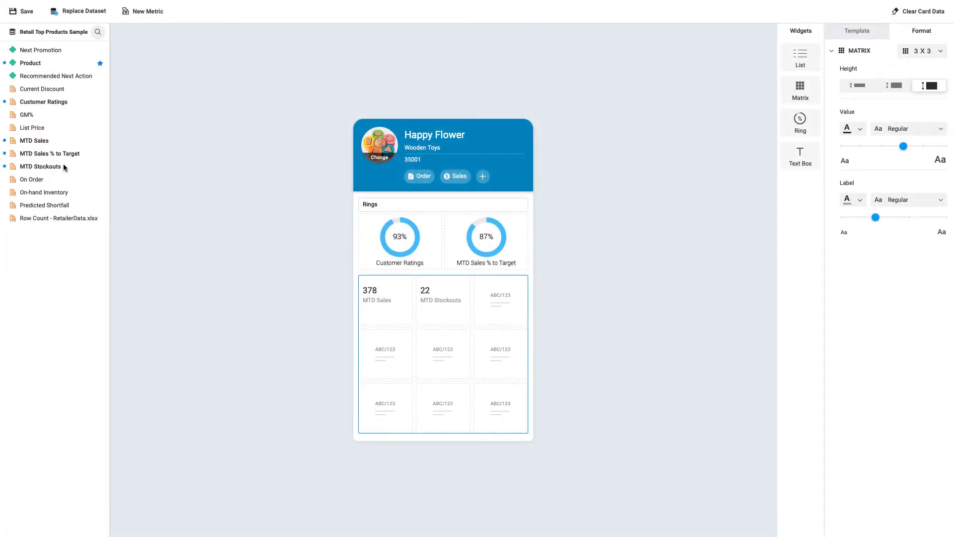
- Add a text box recommending inventory transfer for the projected 30-day shortfall
left_click(800, 57)
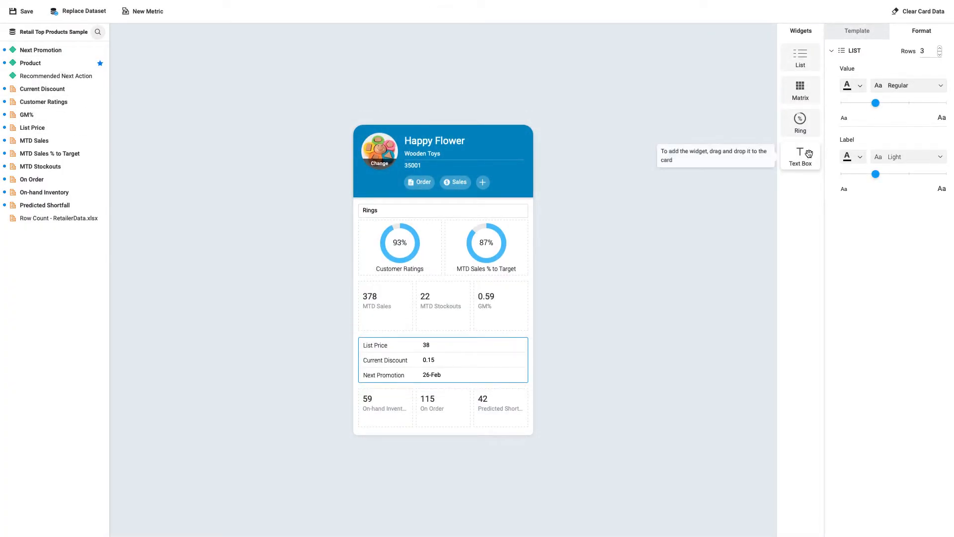
left_click(799, 155)
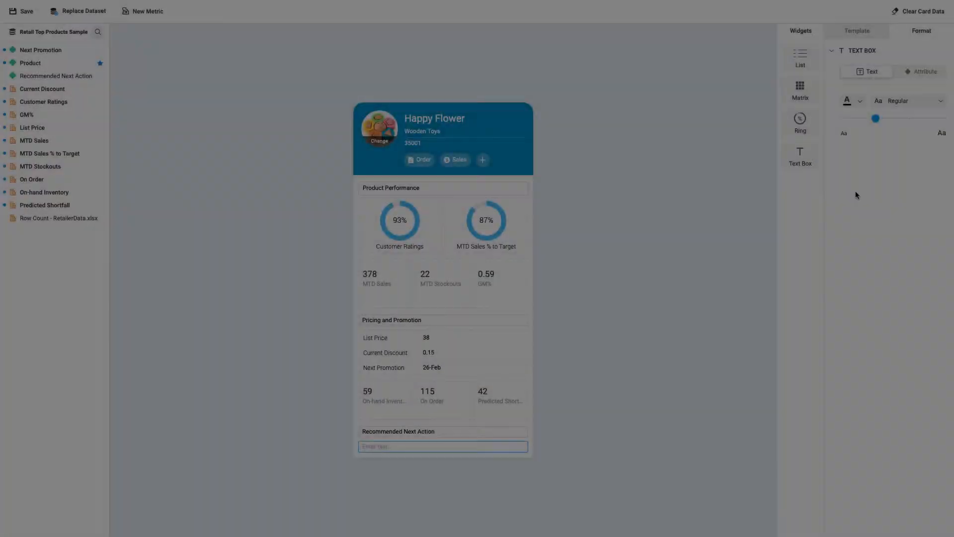
type("Projected inventory shortfall over the next 30 days. Consider transferring inventory from store #512.")
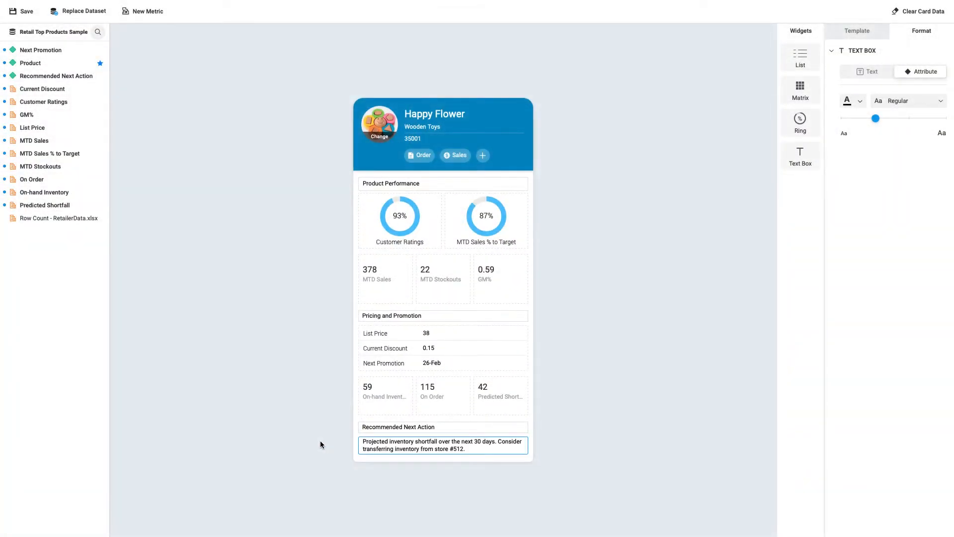
- Fill the card header with green hex colour 00BD8D
left_click(910, 136)
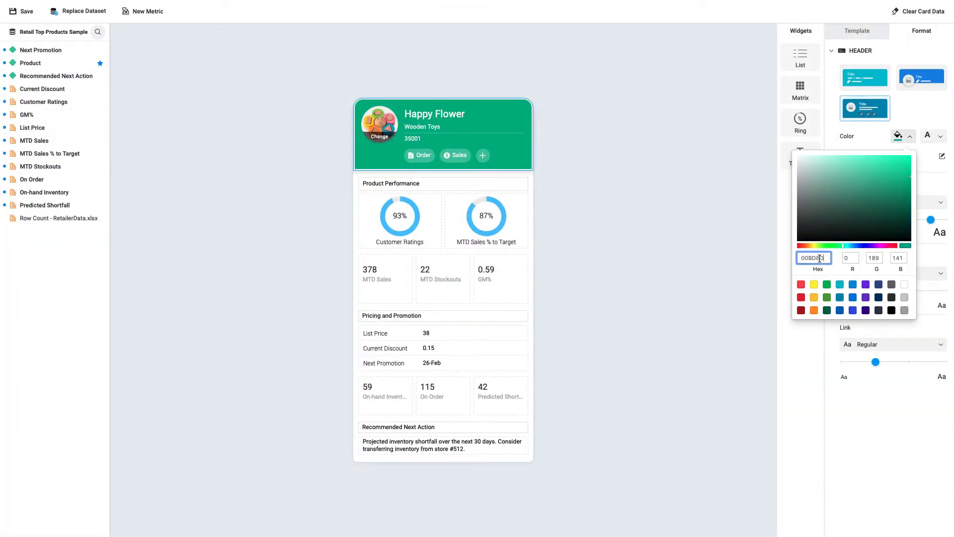
mouse_move(753, 247)
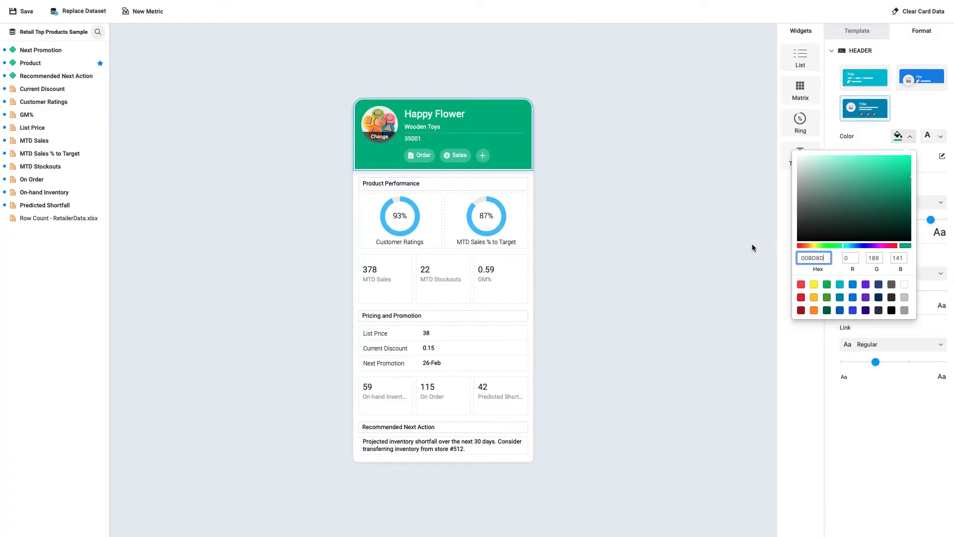
left_click(520, 262)
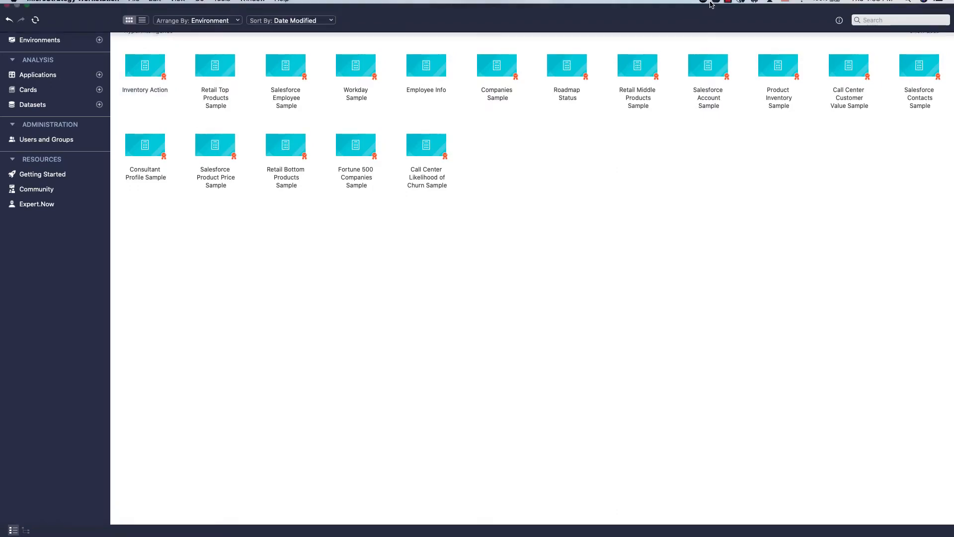
- Open the MicroStrategy menu bar panel listing Workstation, HyperWeb and HyperMobile
left_click(704, 5)
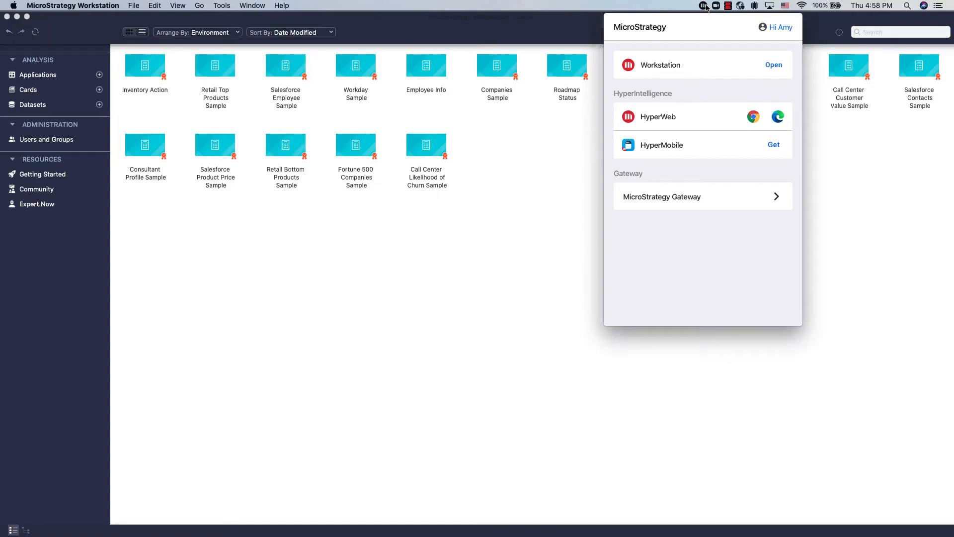
mouse_move(728, 76)
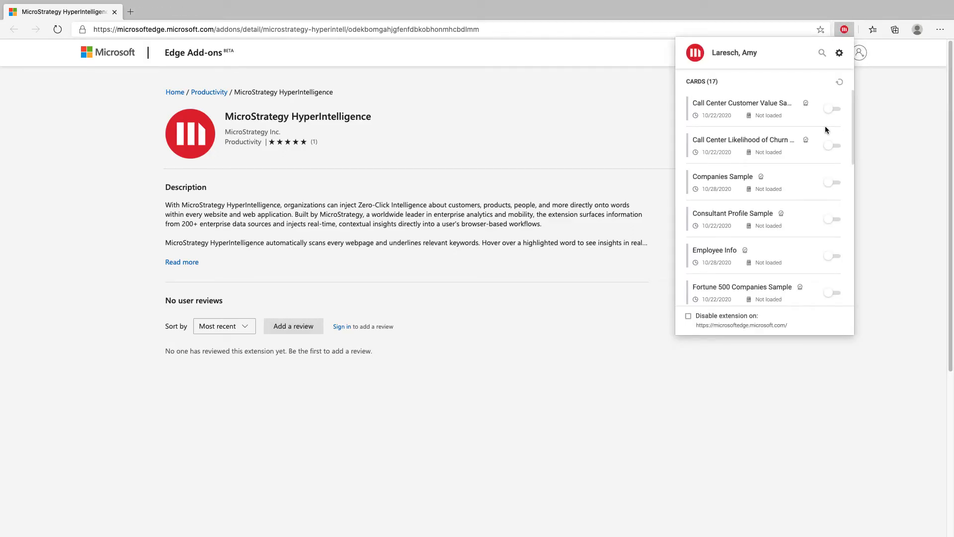
- Scroll through the HyperIntelligence extension's Cards list showing 17 available cards
scroll("down", 3)
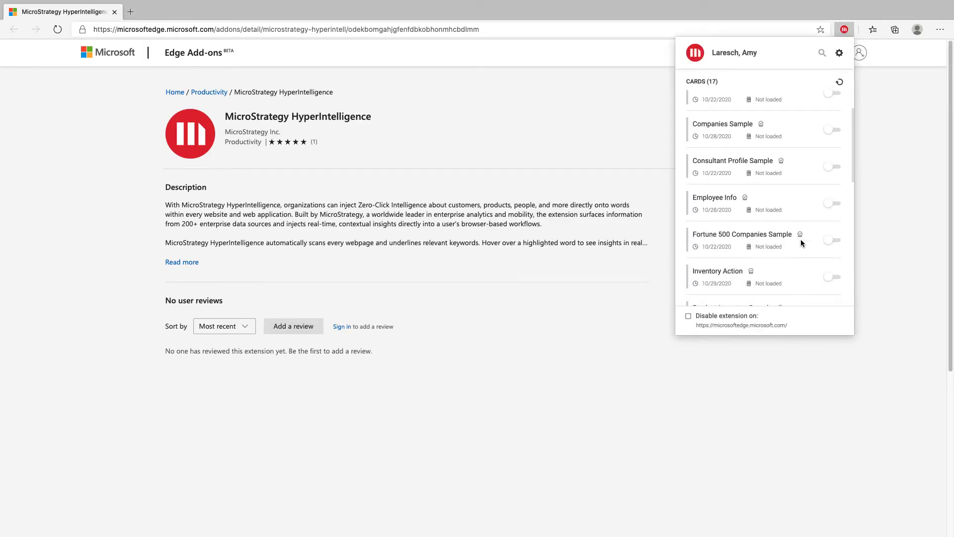
left_click(829, 276)
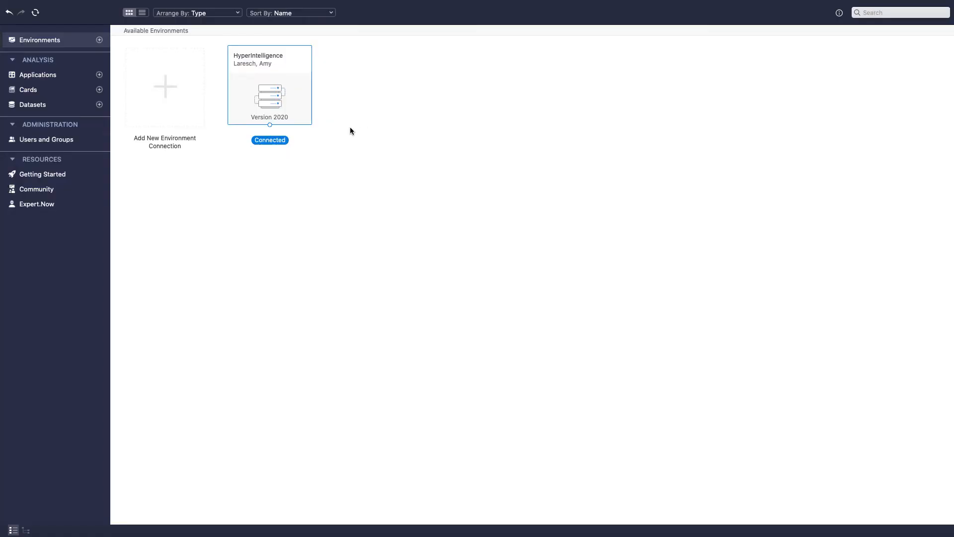
- Invite a user by email to the HyperIntelligence environment as a Business User
right_click(269, 84)
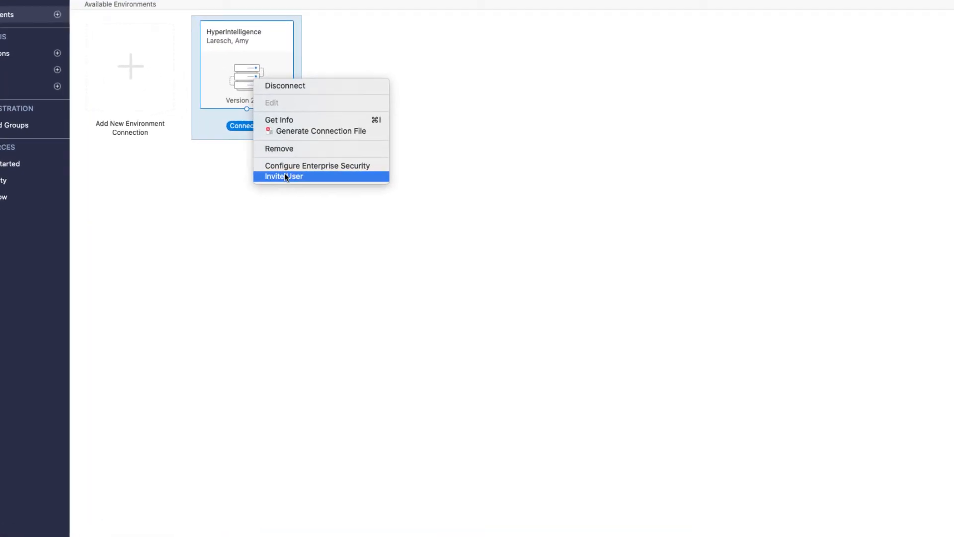
left_click(284, 176)
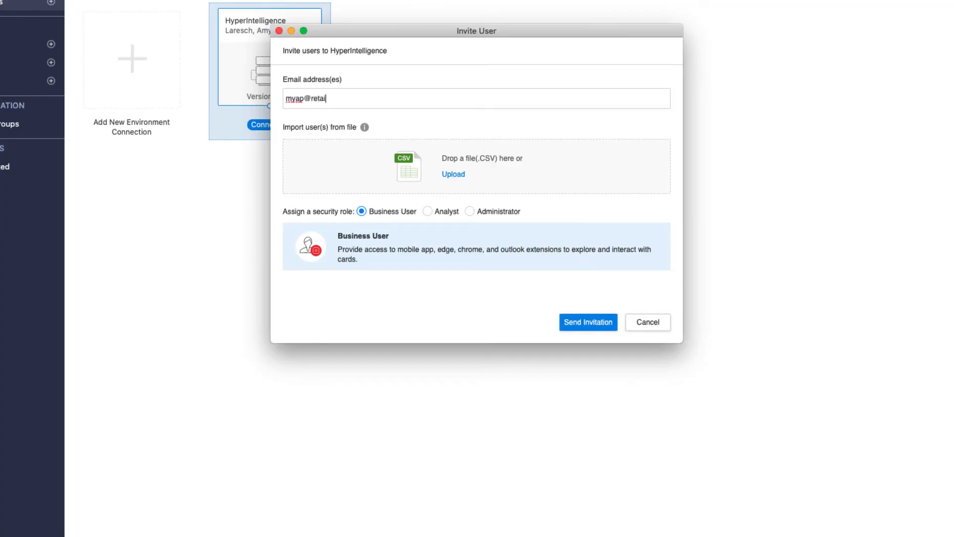
type("l.com")
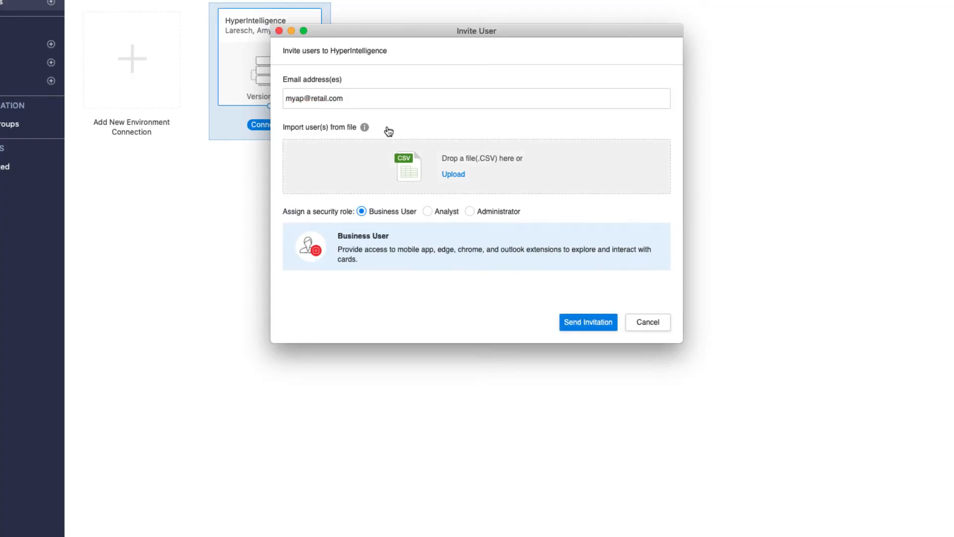
left_click(587, 322)
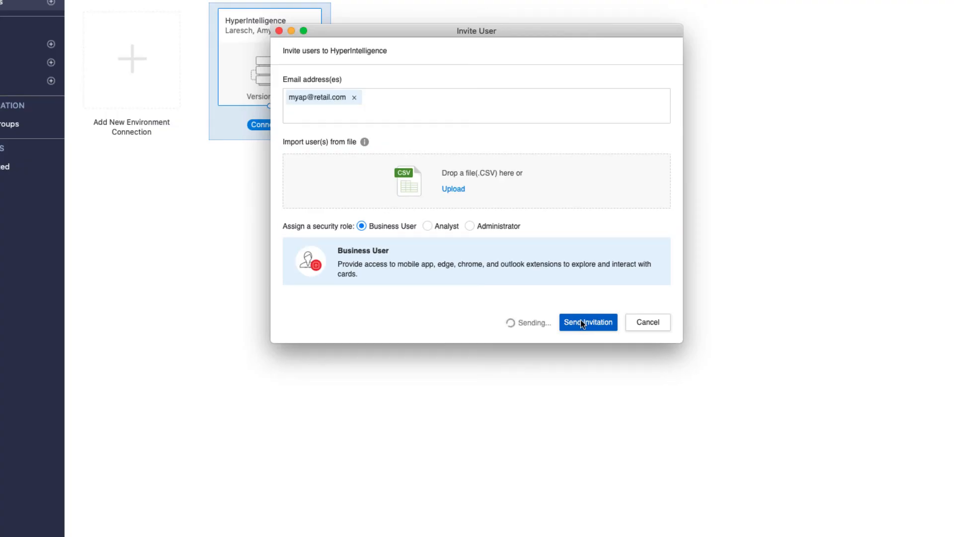
left_click(586, 322)
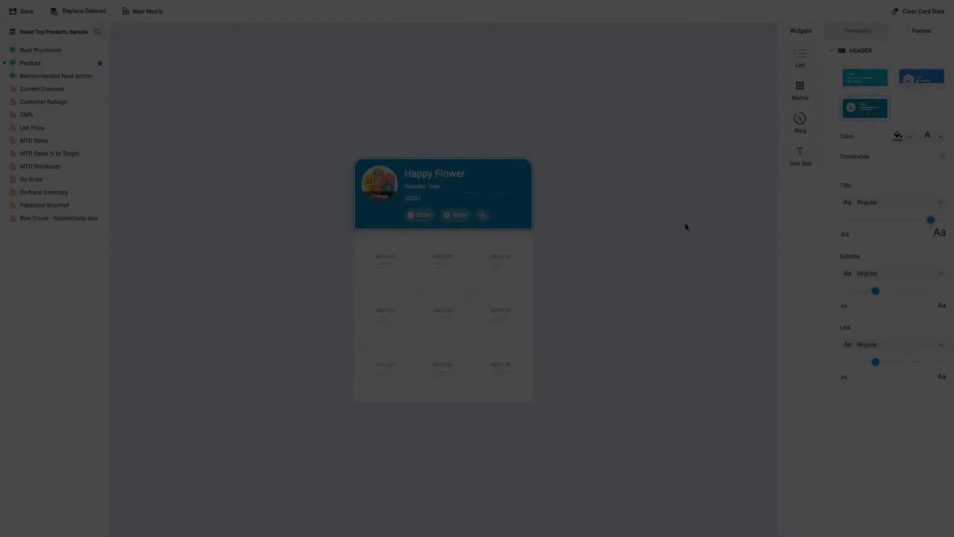